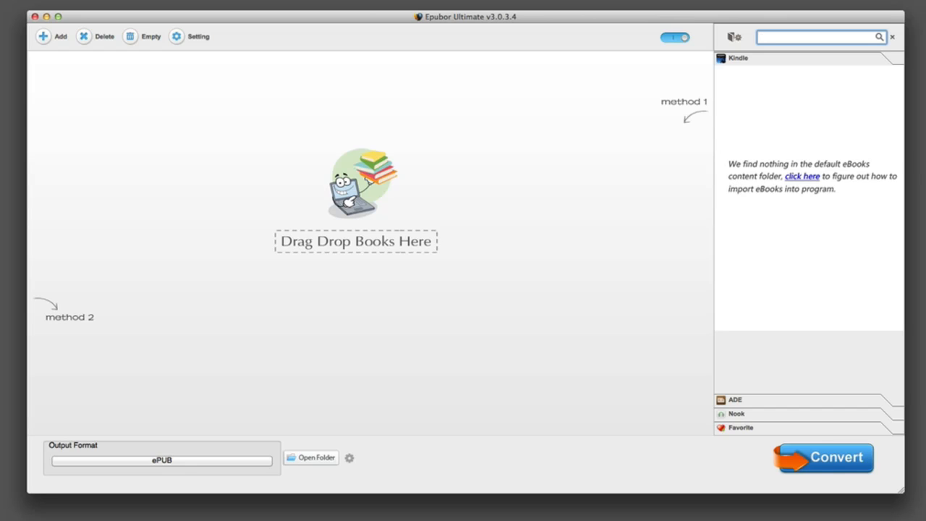
mouse_move(494, 115)
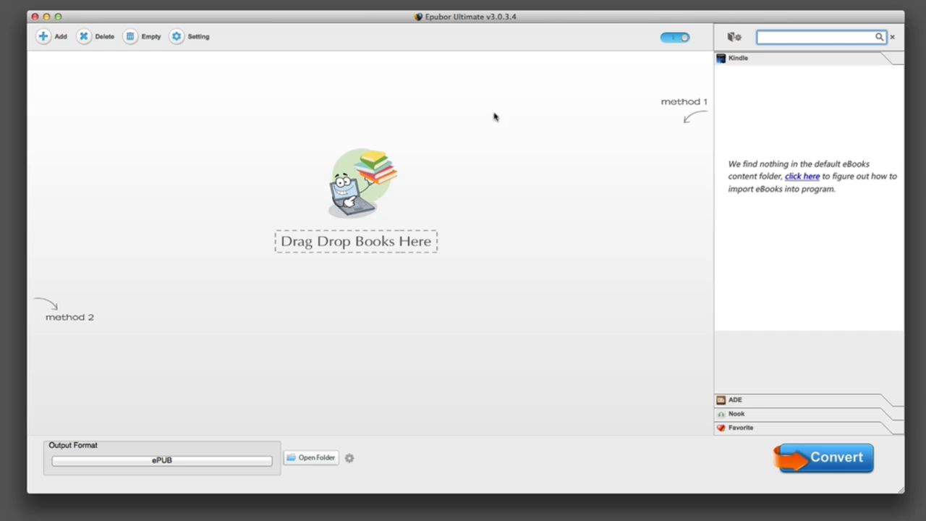
mouse_move(104, 37)
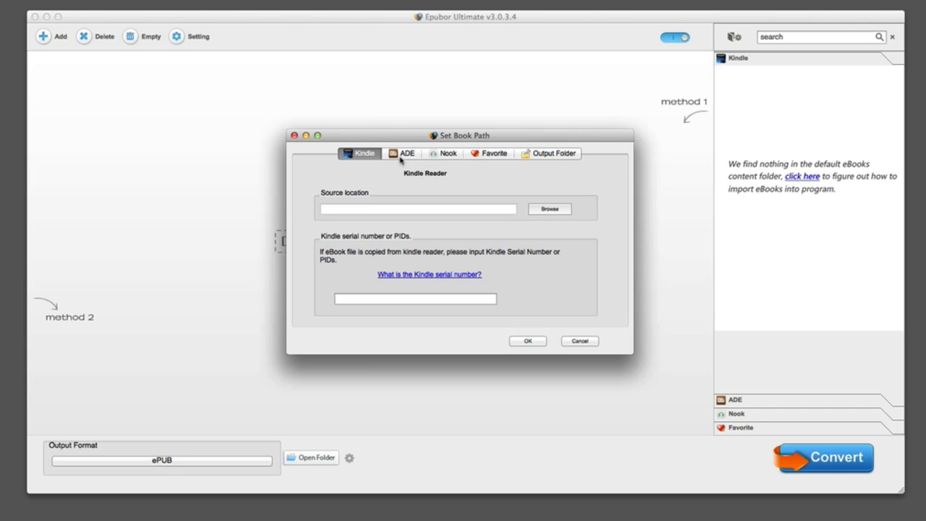
Review the Adobe Digital Editions and Nook book-path settings and close them without changes.
left_click(407, 154)
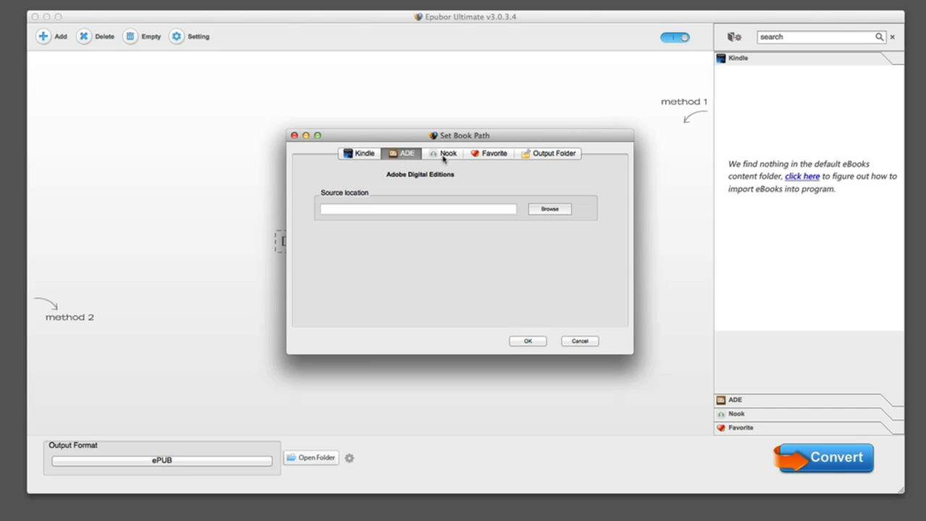
left_click(447, 153)
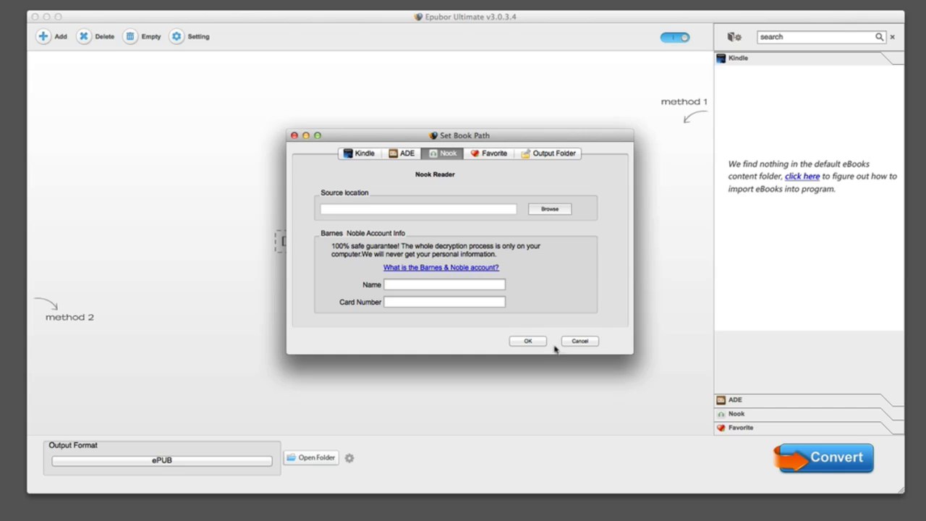
left_click(578, 341)
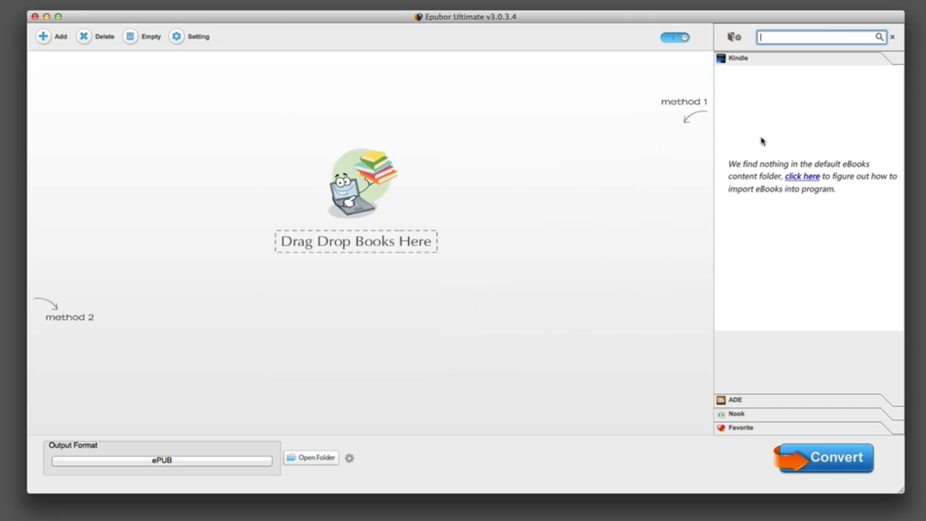
mouse_move(768, 168)
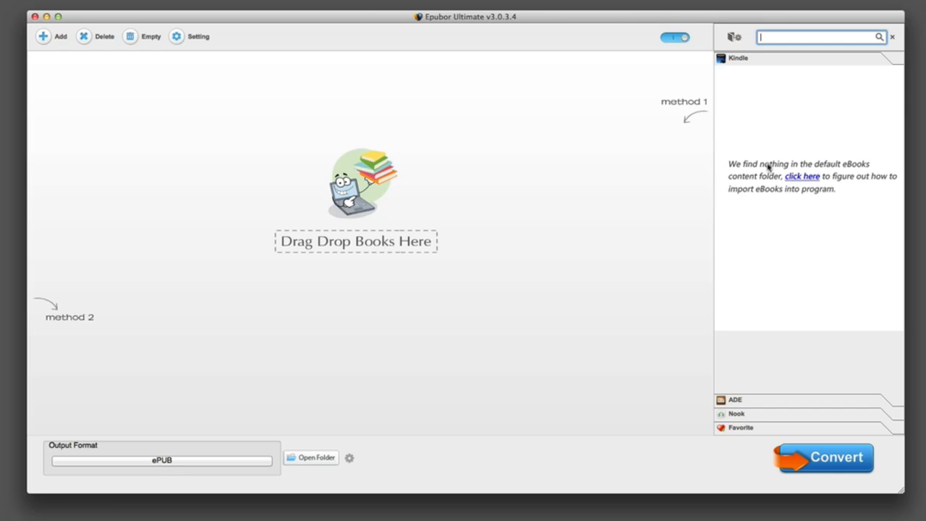
mouse_move(98, 378)
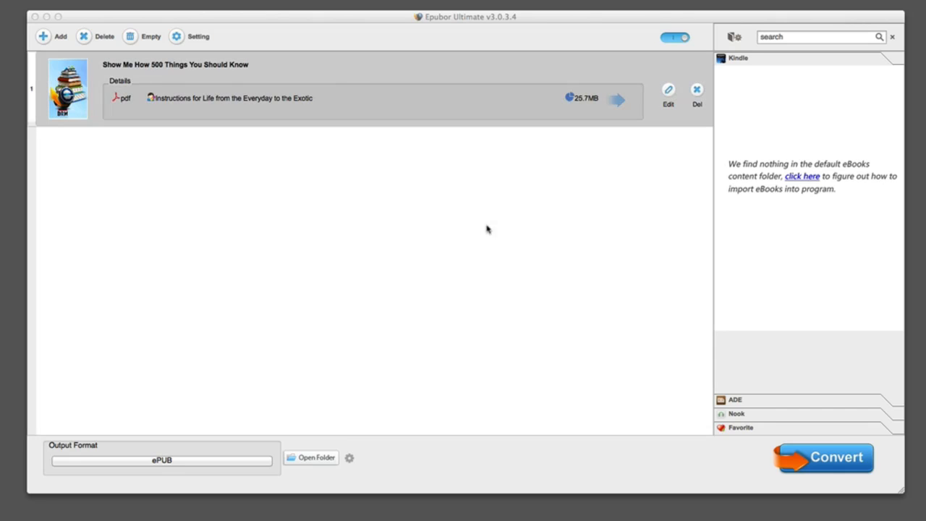
left_click(229, 99)
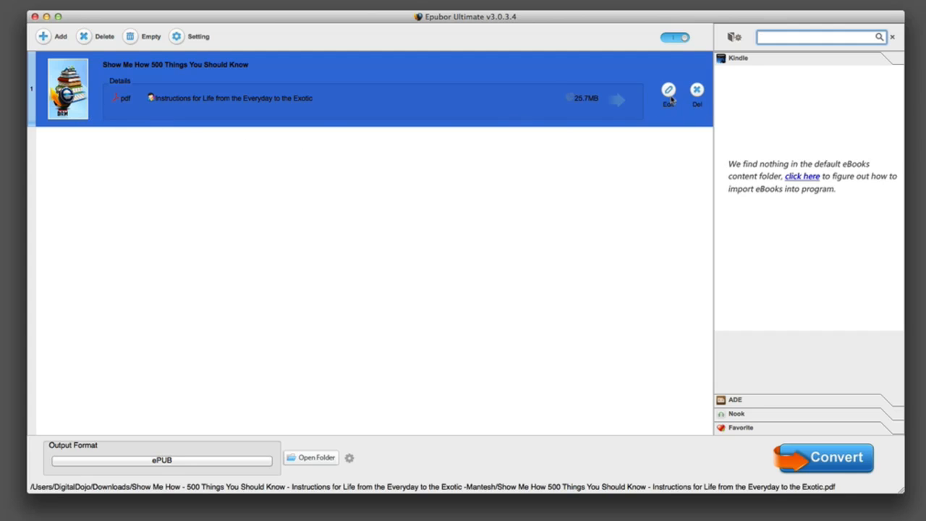
left_click(669, 89)
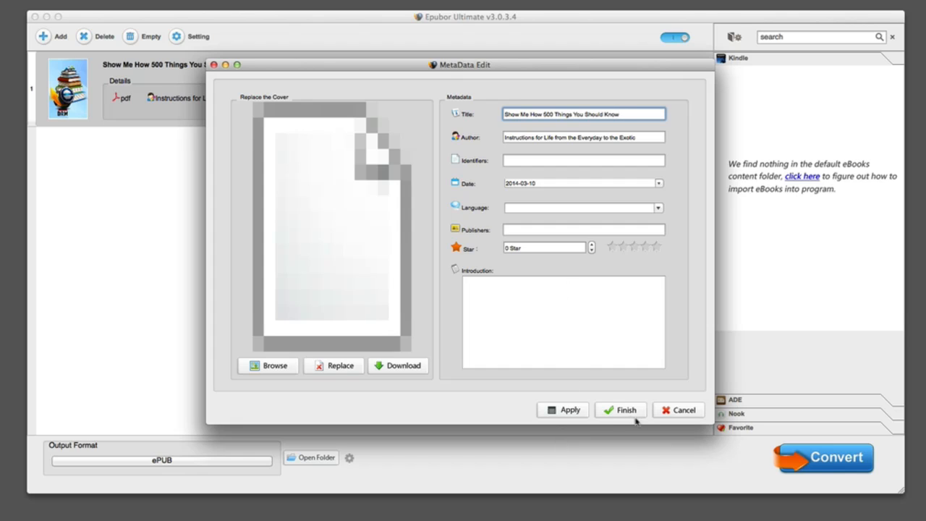
left_click(619, 410)
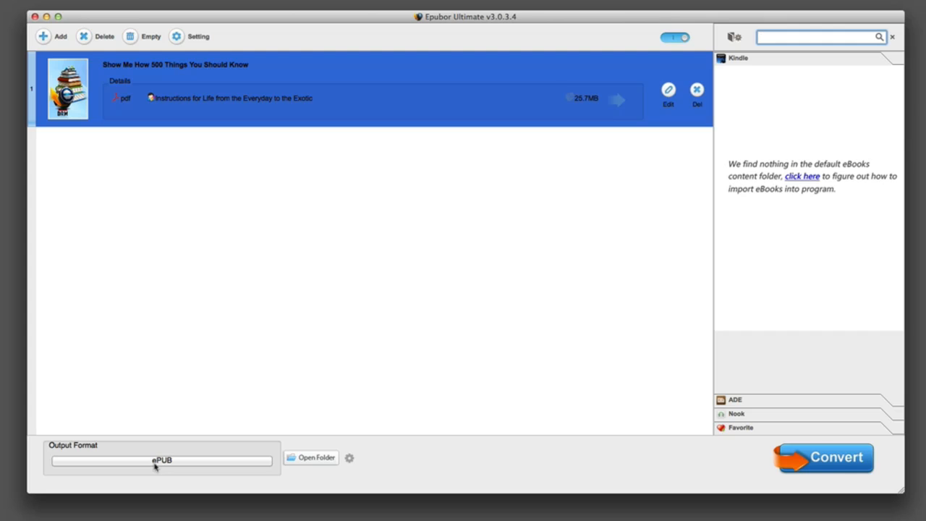
Set the book's output format to iPhone under Apple Devices.
left_click(162, 460)
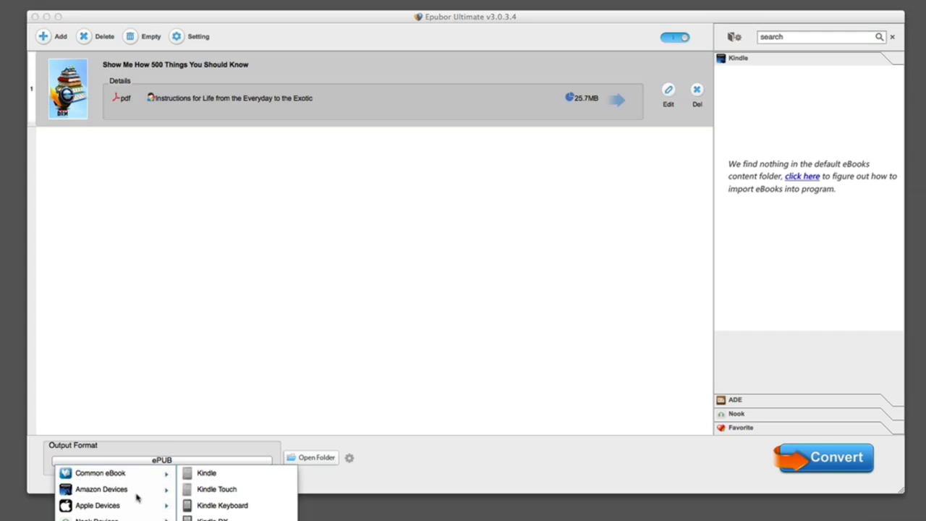
mouse_move(99, 505)
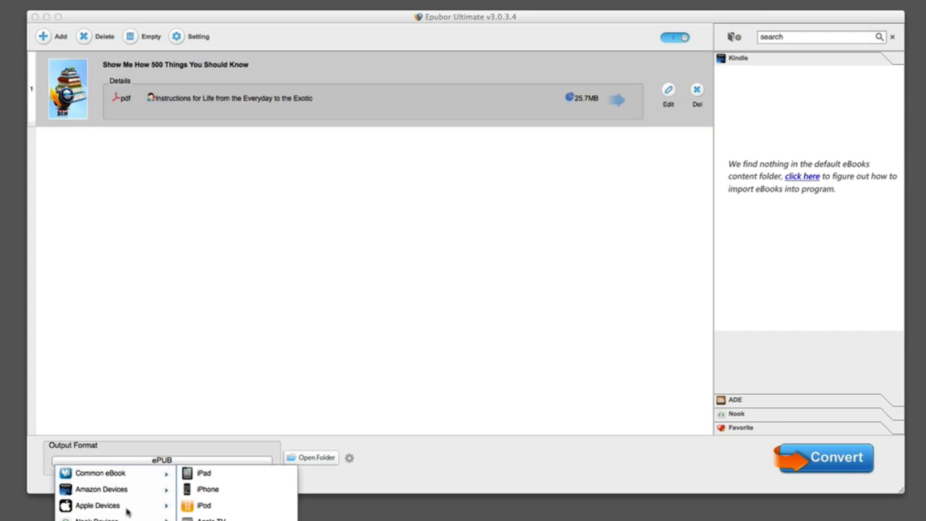
mouse_move(210, 492)
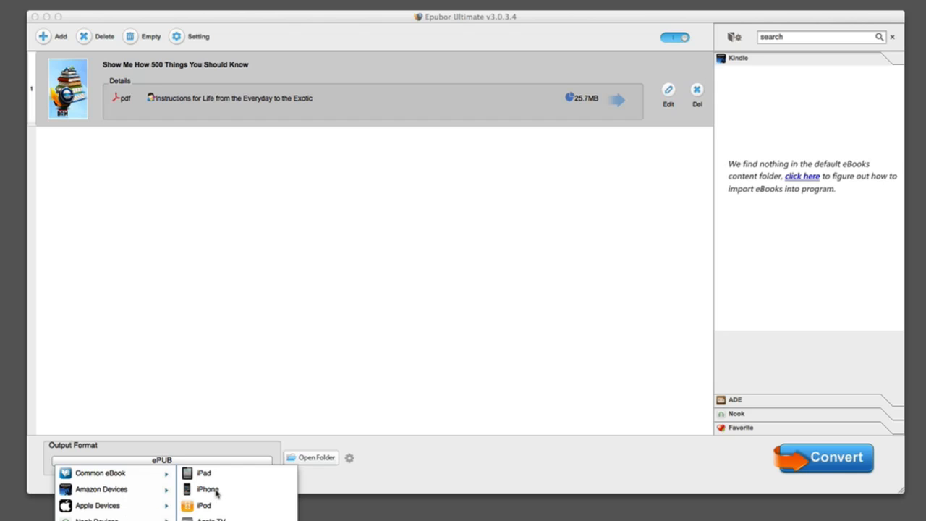
left_click(208, 489)
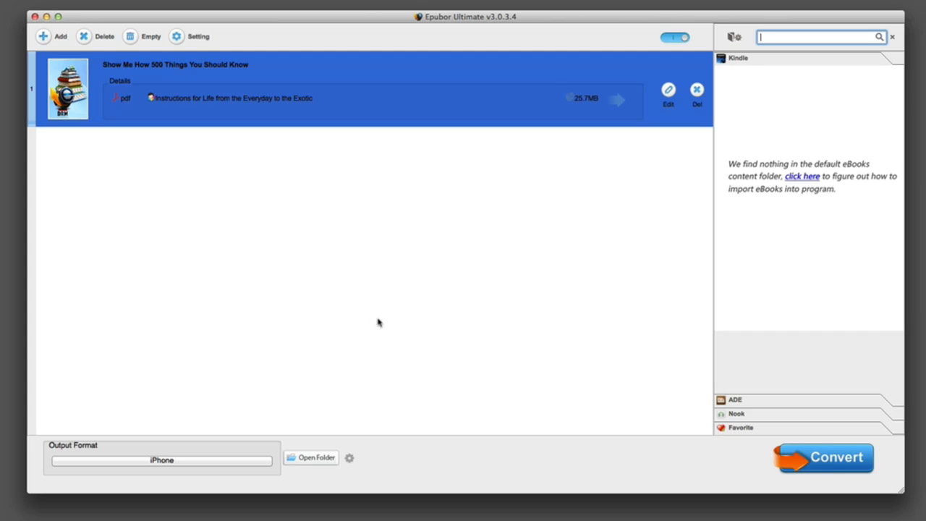
mouse_move(350, 460)
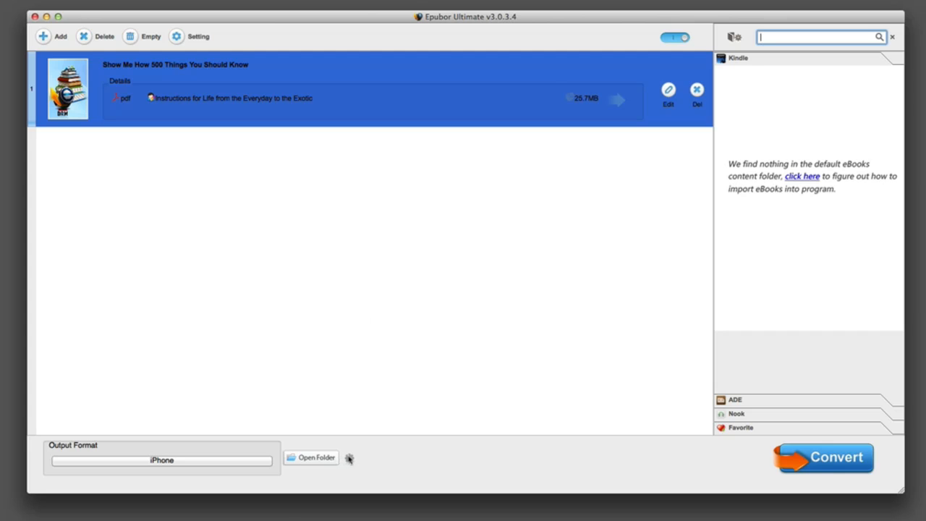
Set the Desktop as the converted output folder in the program settings and confirm.
left_click(348, 457)
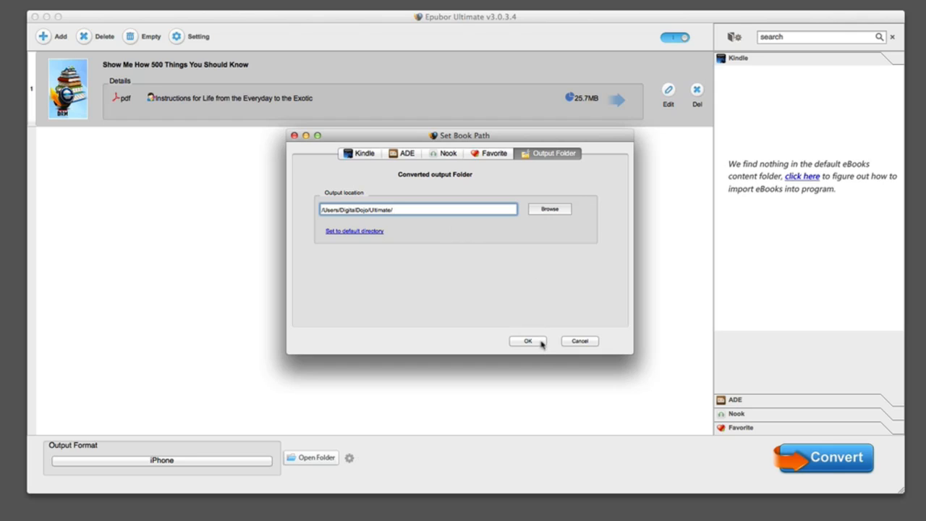
left_click(526, 341)
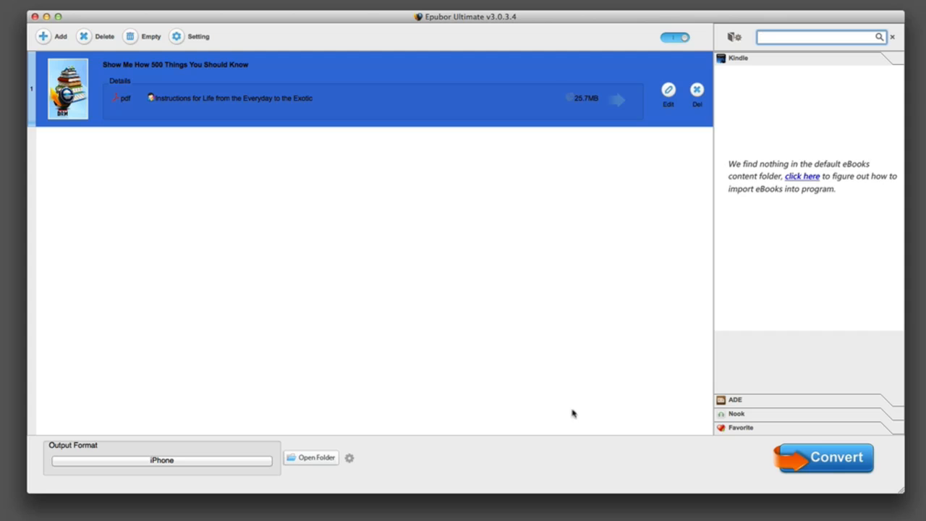
left_click(350, 457)
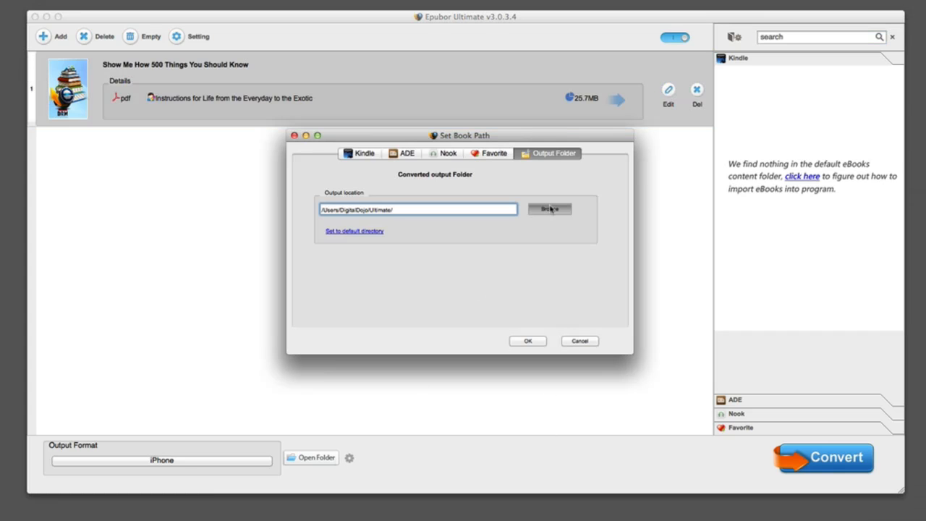
left_click(550, 209)
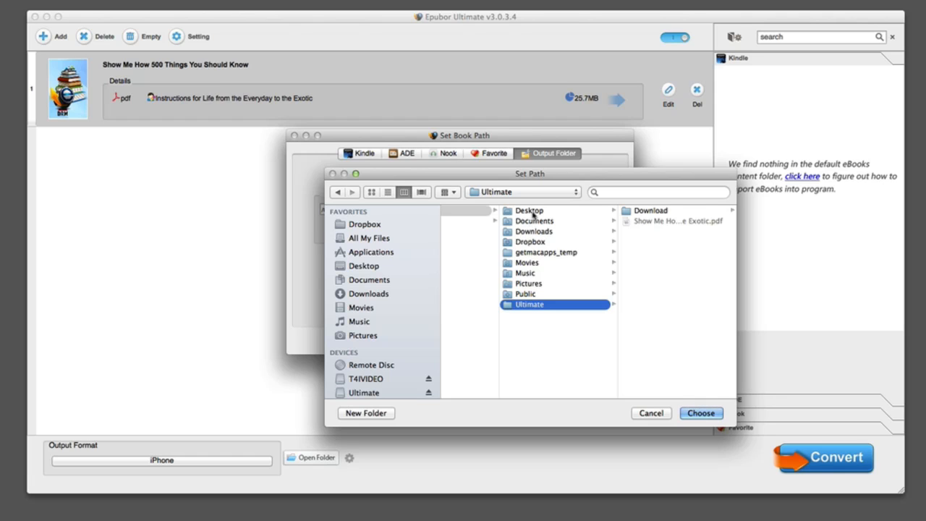
left_click(700, 412)
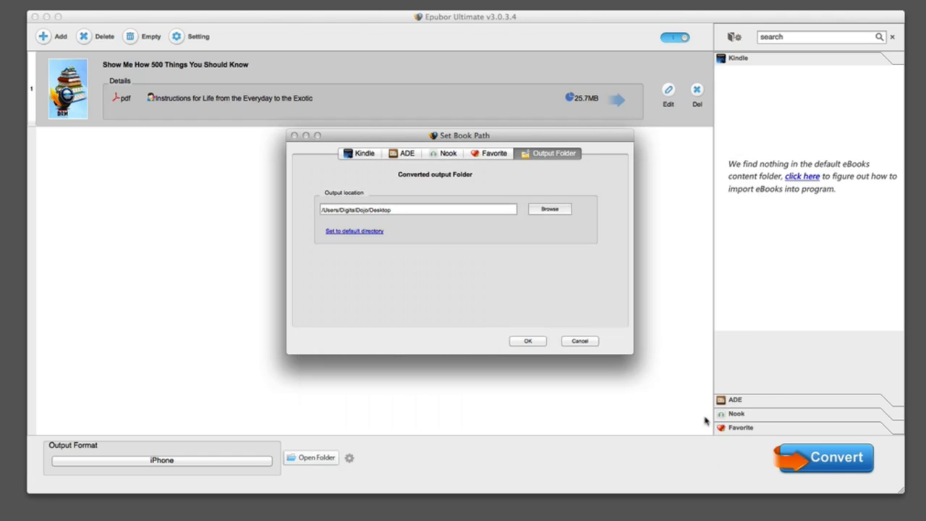
left_click(527, 342)
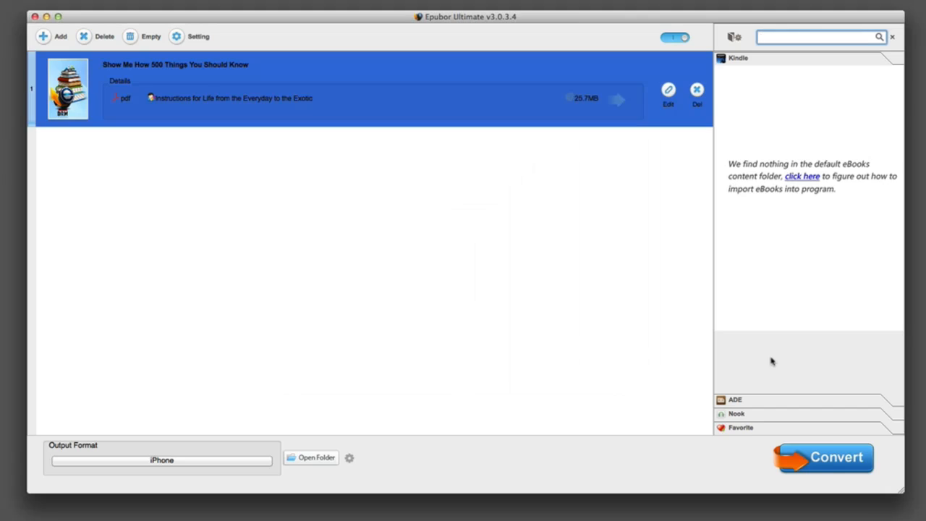
mouse_move(877, 382)
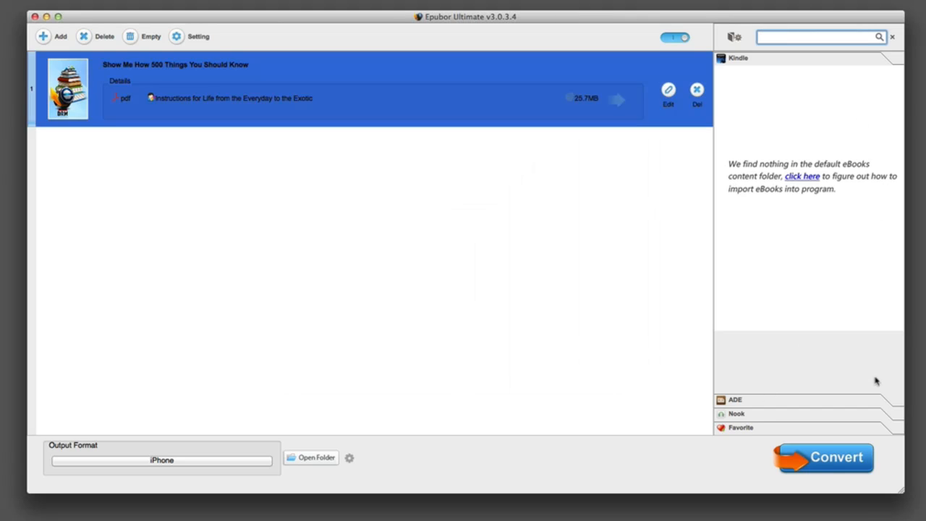
Start converting the PDF book to iPhone format.
left_click(822, 457)
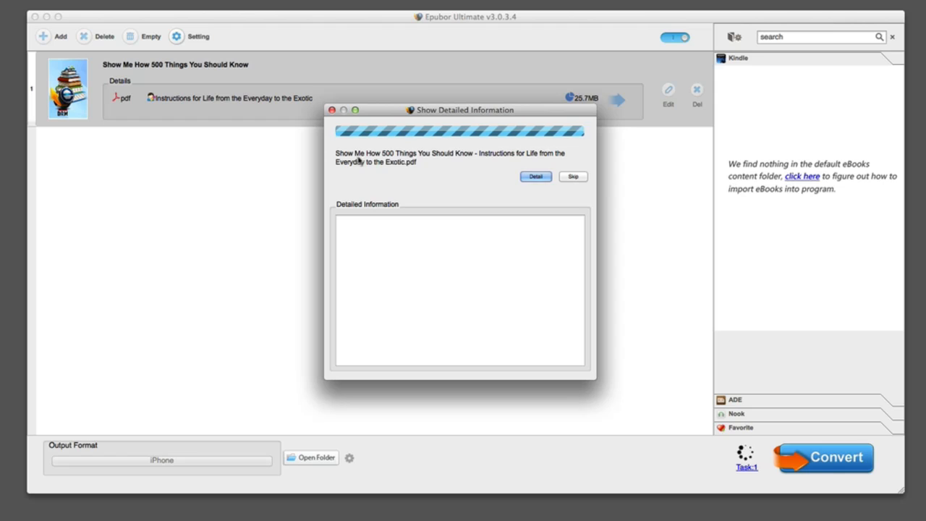
mouse_move(466, 157)
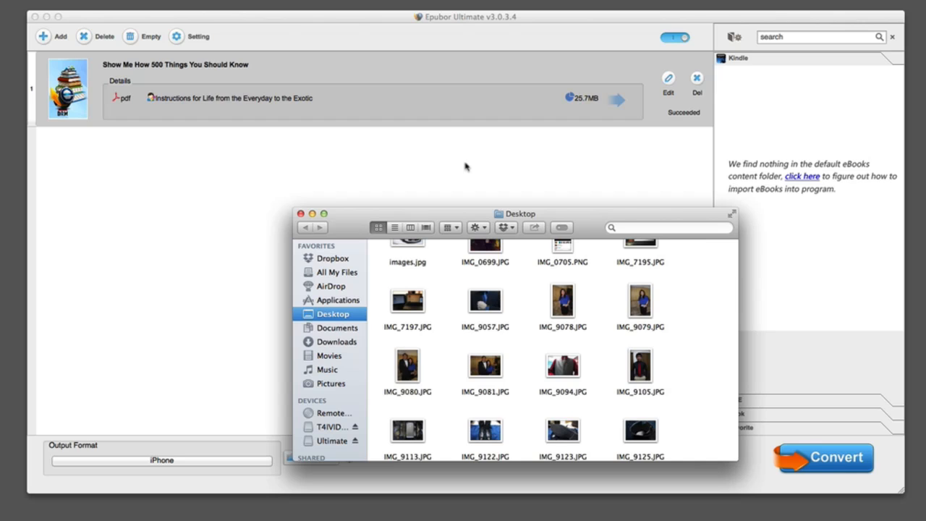
mouse_move(586, 224)
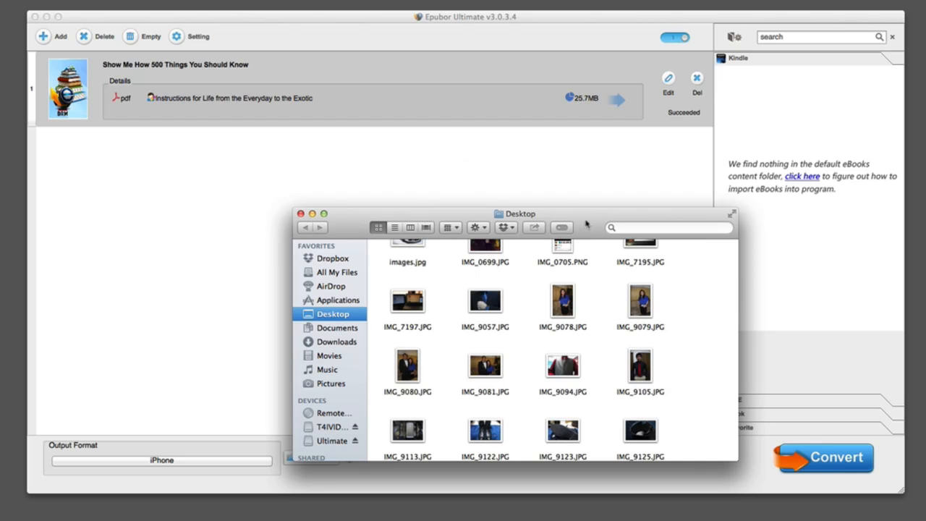
Leave the Finder Desktop window for the iPhone home screen showing iBooks.
left_click(301, 214)
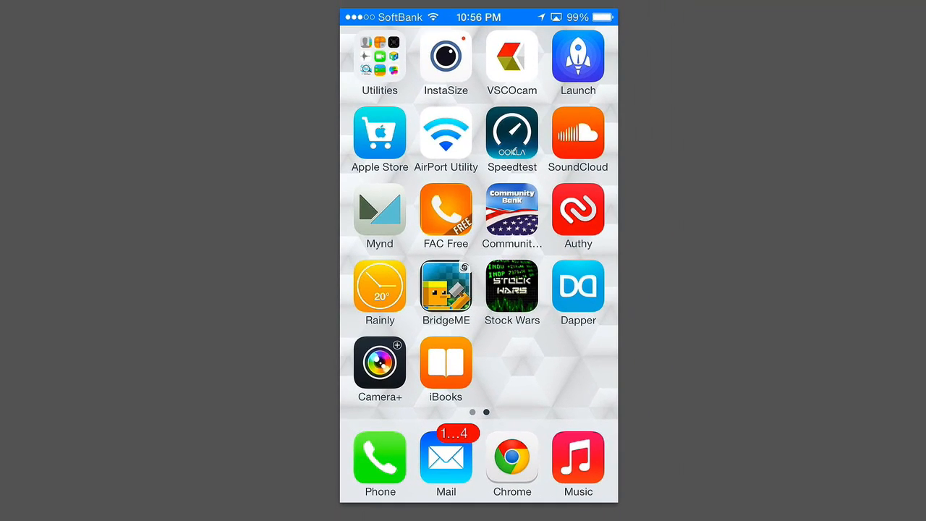
Launch iBooks on the iPhone and open the Show Me How book from the shelf.
left_click(445, 365)
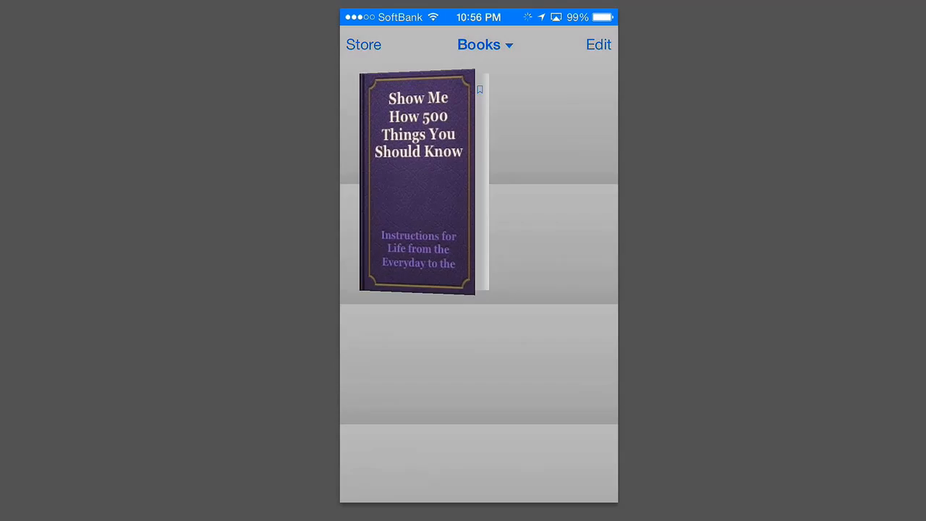
left_click(417, 181)
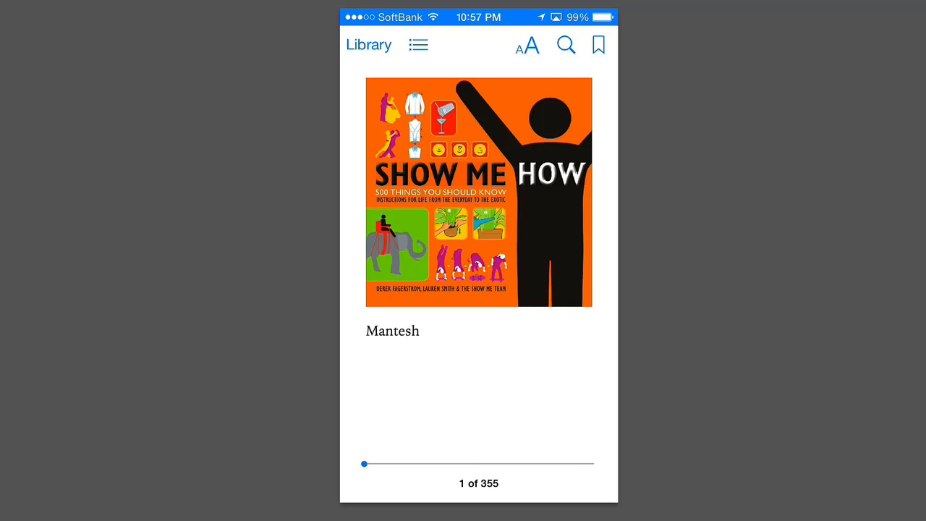
Return to the Library, reopen the Show Me How book and swipe forward to page 10 of 355.
left_click(479, 191)
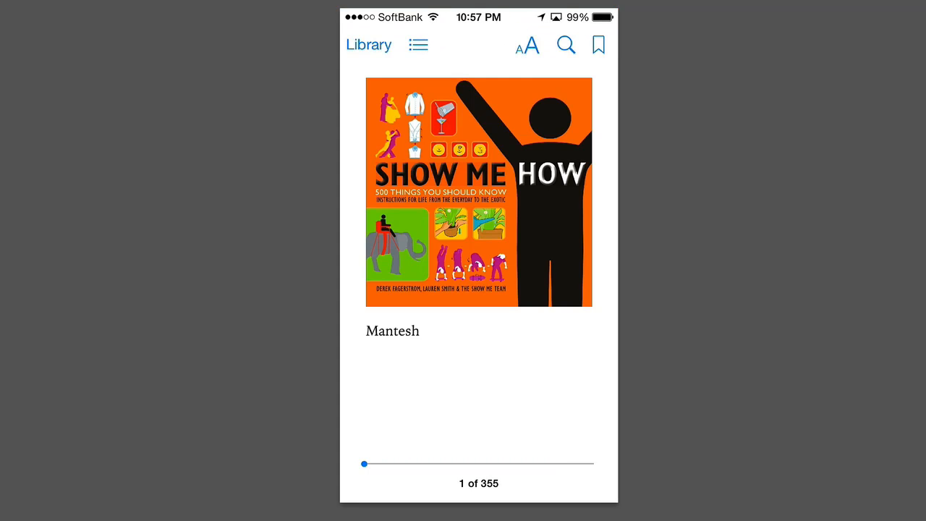
left_click(369, 45)
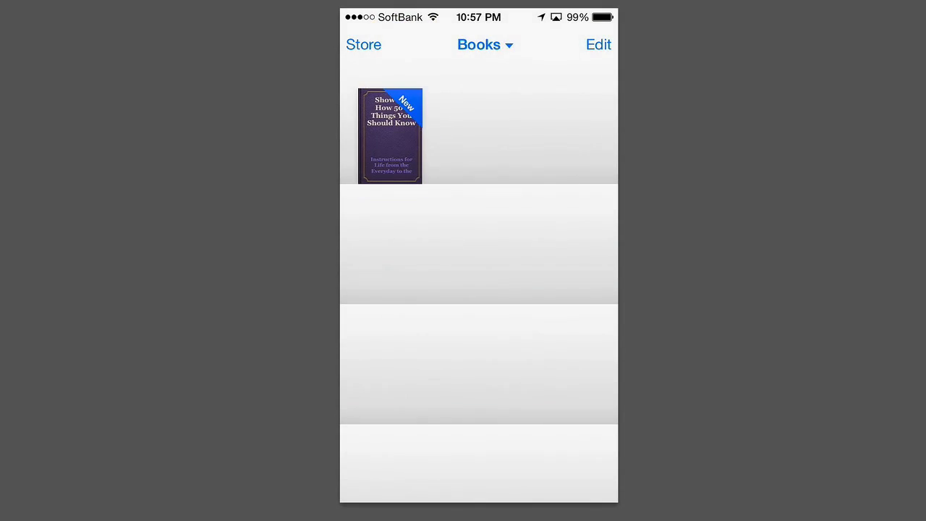
left_click(391, 136)
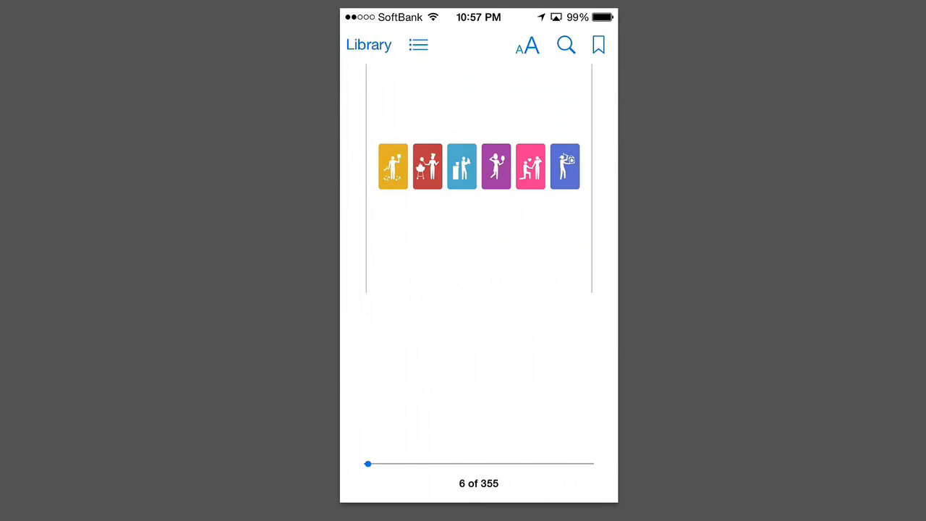
scroll("left", 3)
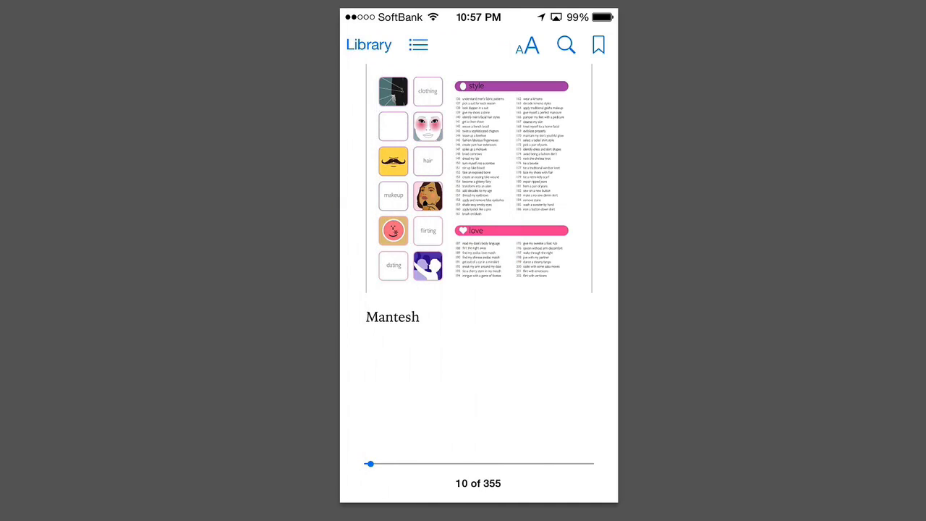